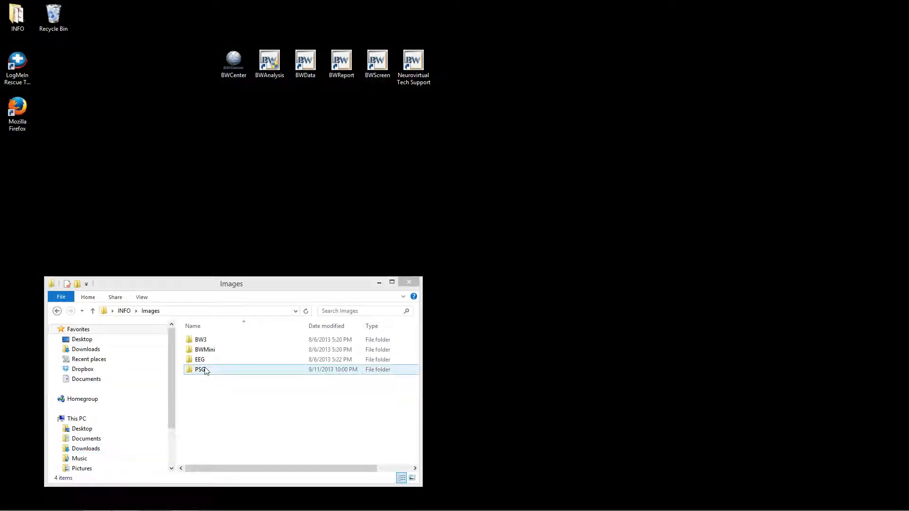
Step: Open picture 6 from the EEG folder full-screen in Windows Photo Viewer
double_click(199, 359)
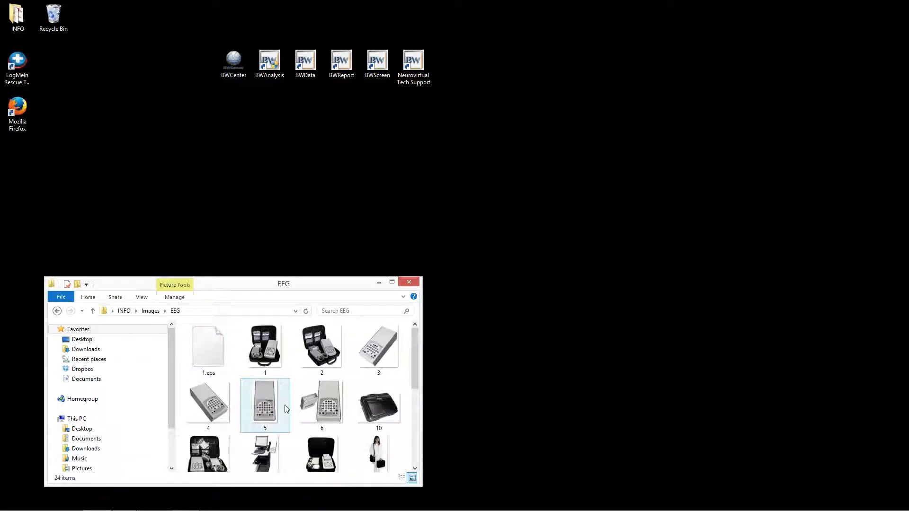
left_click(322, 404)
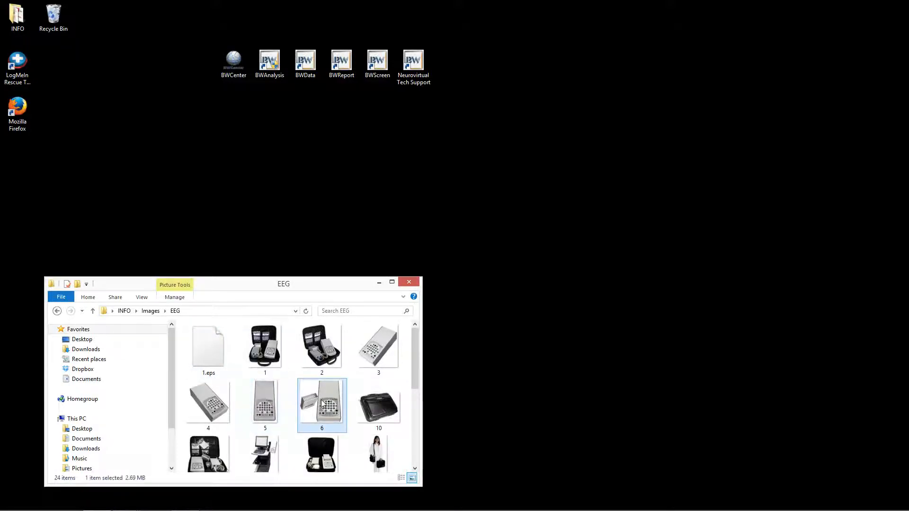
double_click(322, 404)
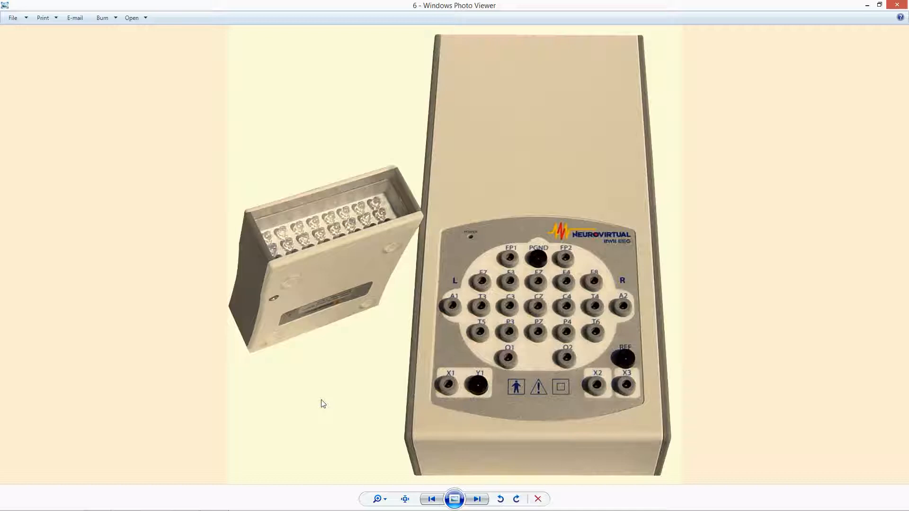
mouse_move(376, 322)
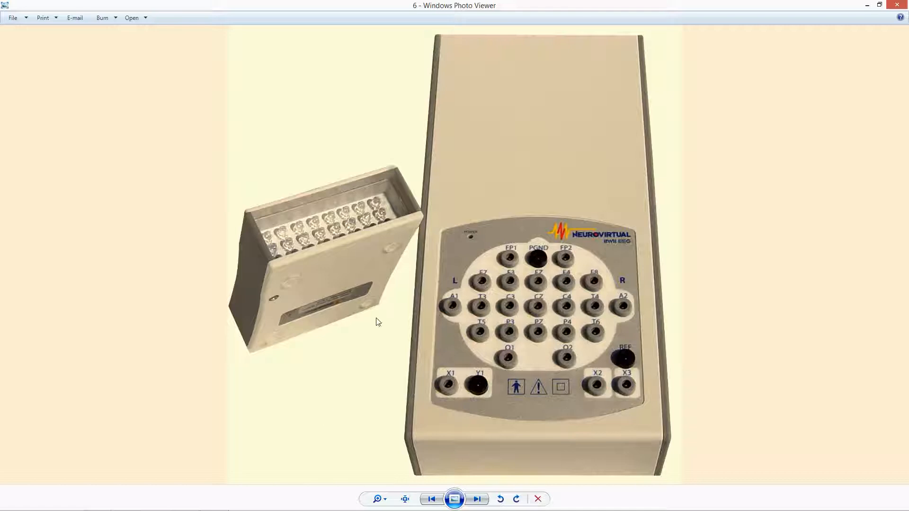
mouse_move(480, 367)
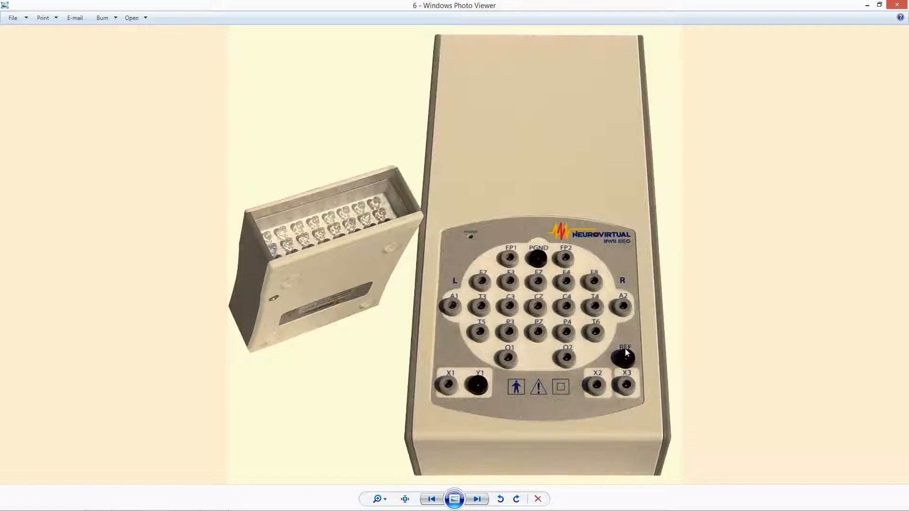
mouse_move(503, 343)
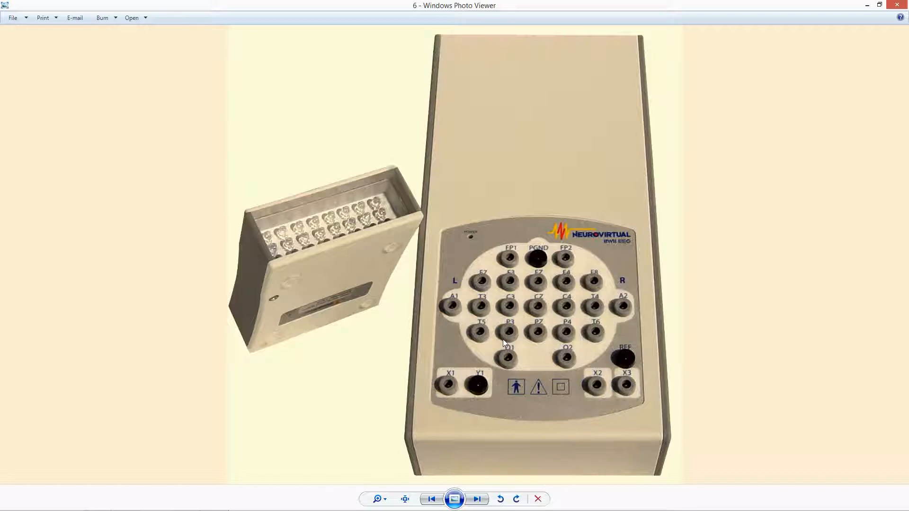
mouse_move(442, 383)
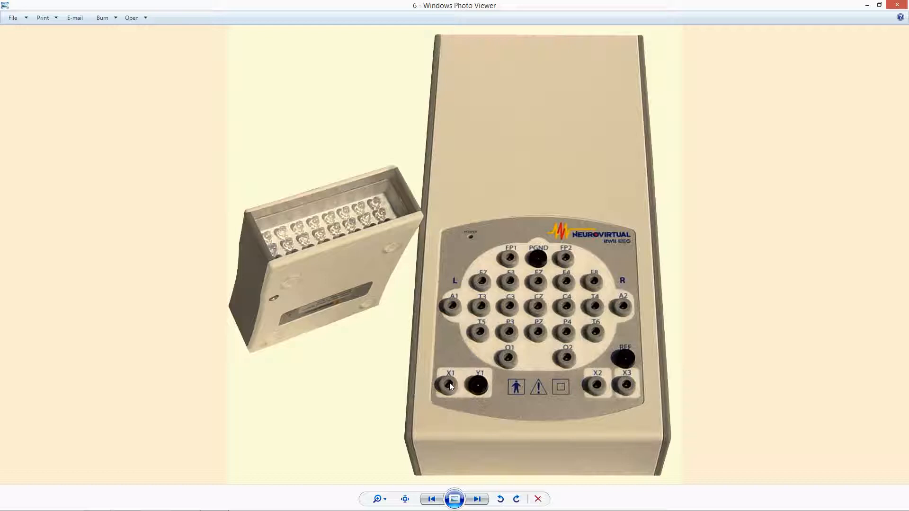
mouse_move(483, 388)
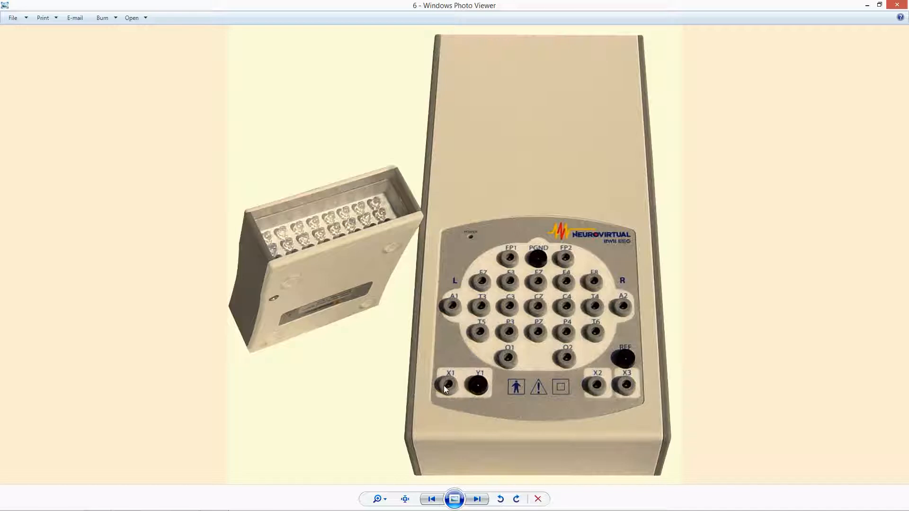
mouse_move(568, 306)
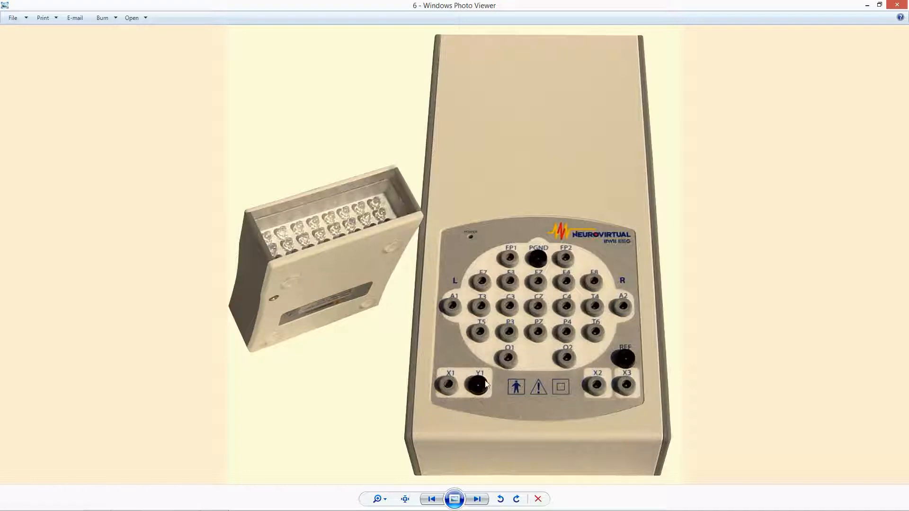
mouse_move(447, 385)
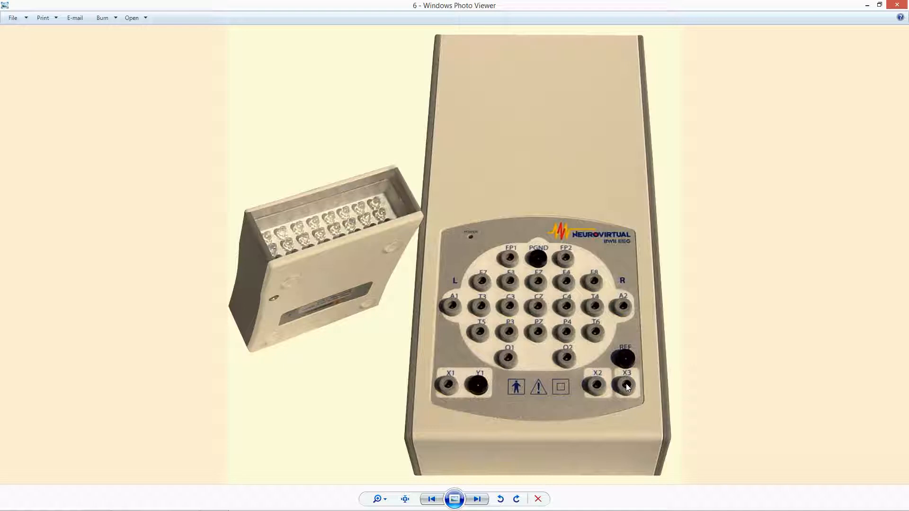
mouse_move(504, 339)
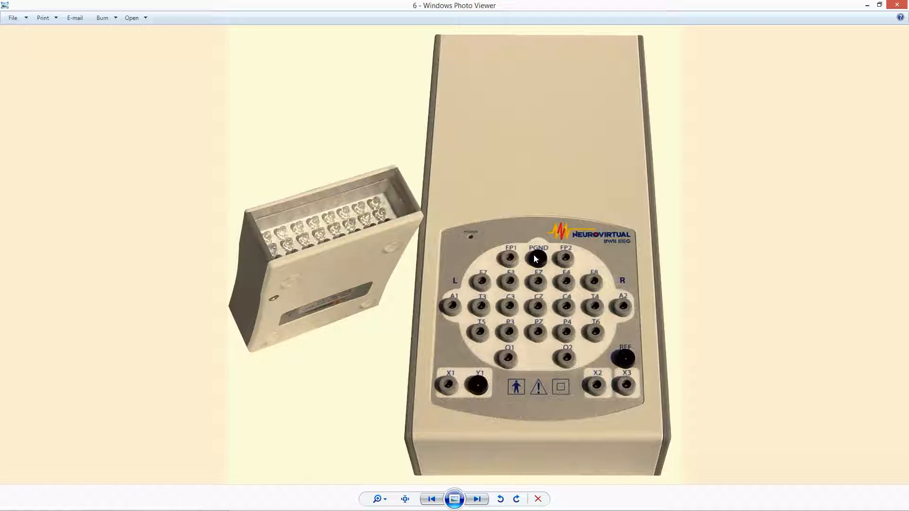
mouse_move(537, 261)
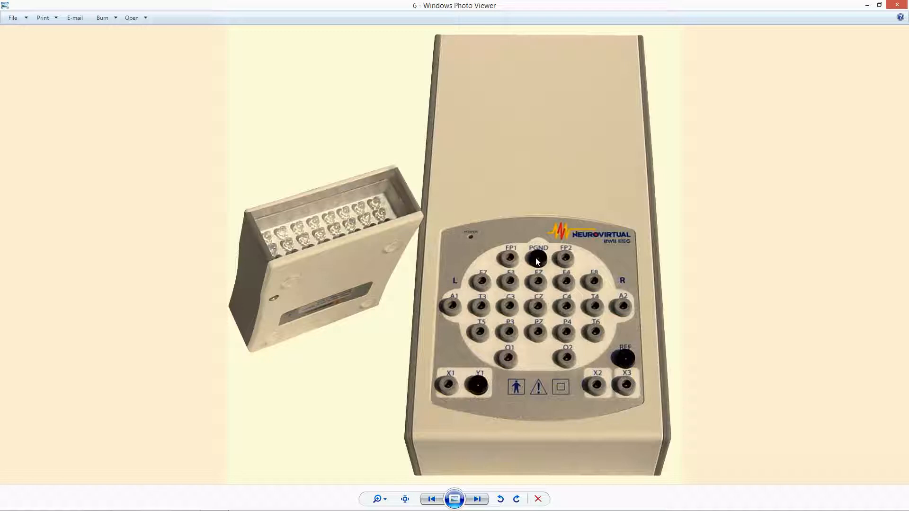
mouse_move(535, 259)
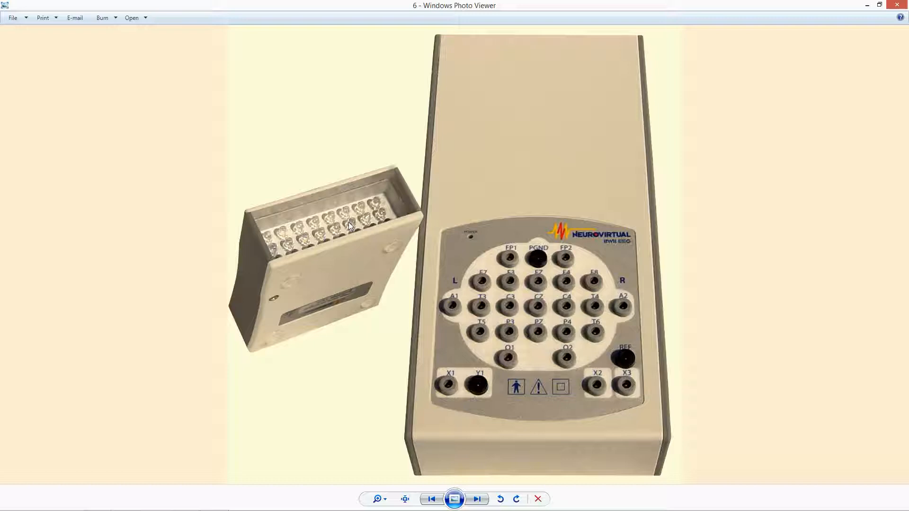
mouse_move(288, 312)
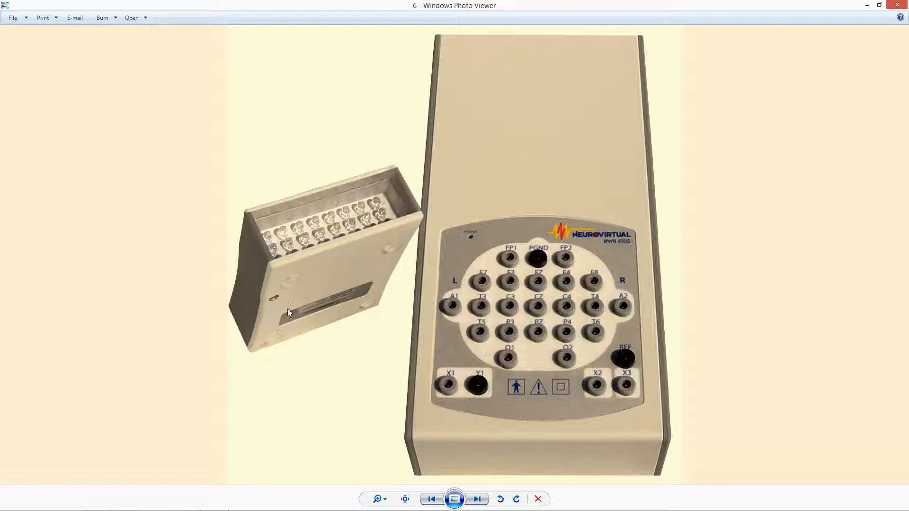
mouse_move(493, 77)
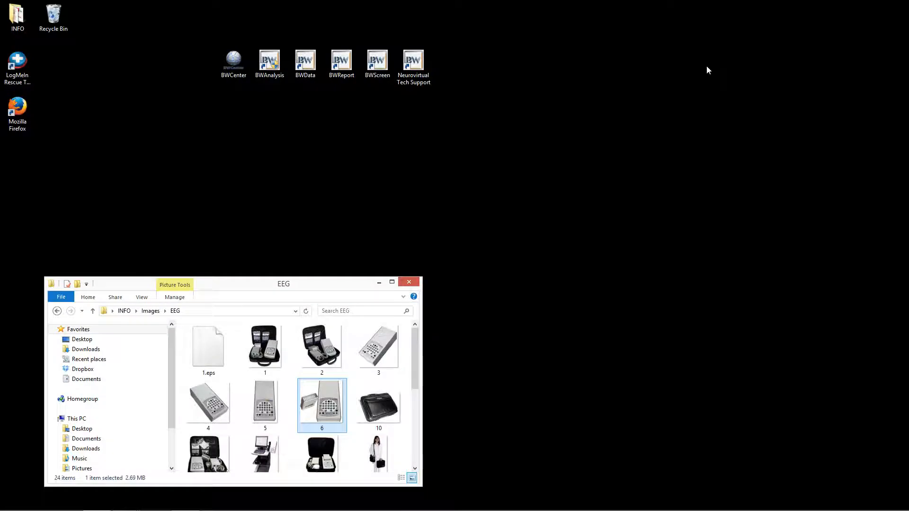
mouse_move(249, 453)
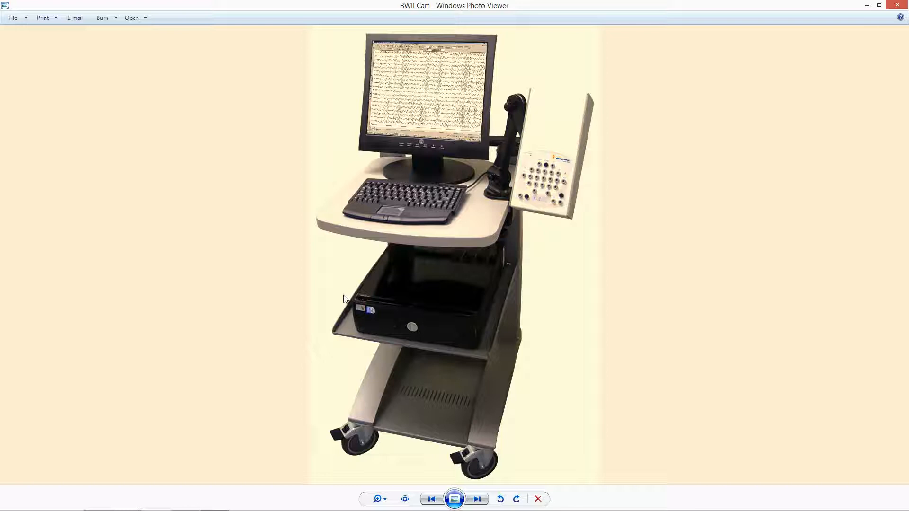
mouse_move(256, 255)
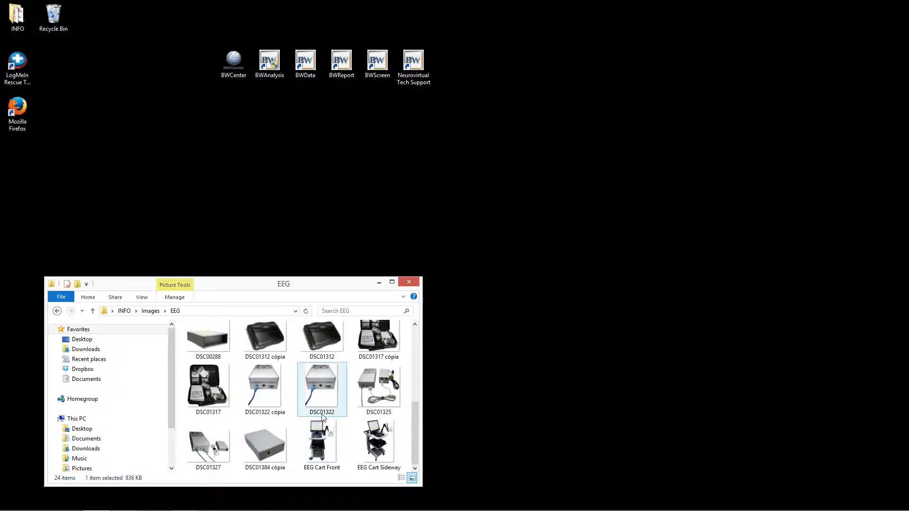
double_click(321, 385)
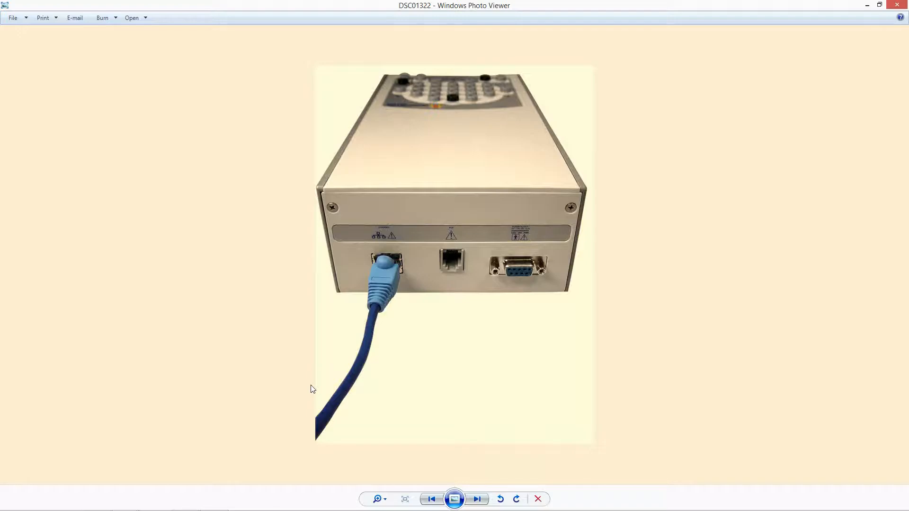
mouse_move(473, 269)
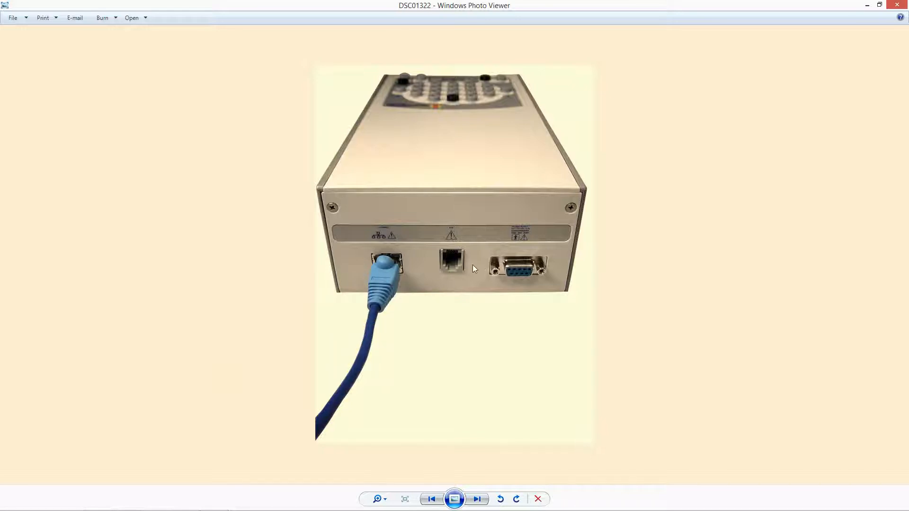
mouse_move(360, 351)
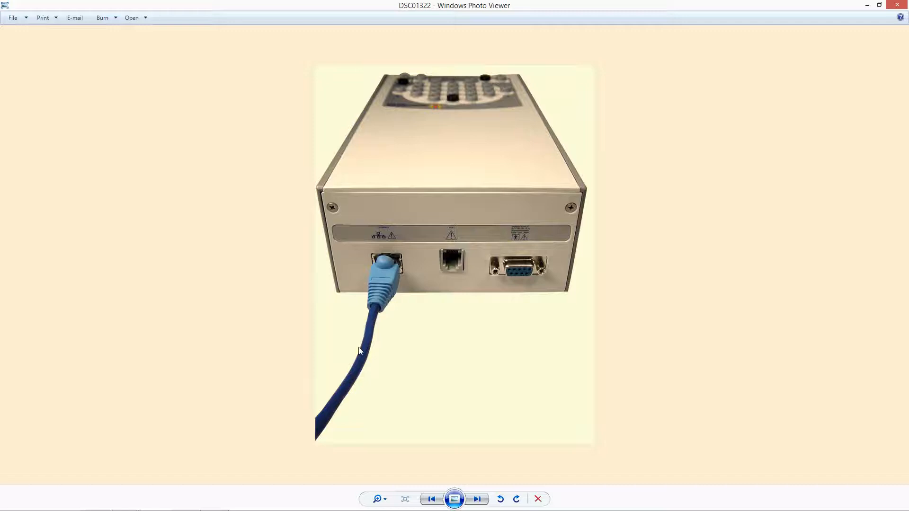
mouse_move(343, 367)
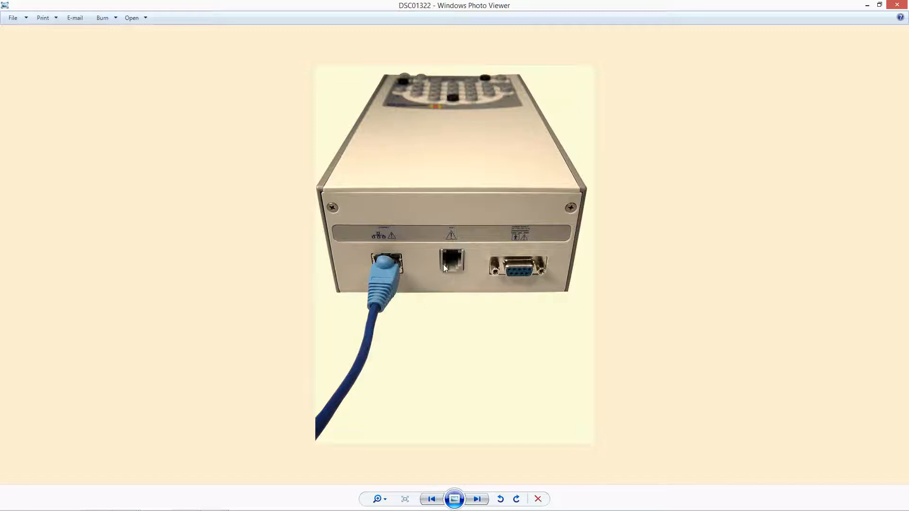
mouse_move(445, 264)
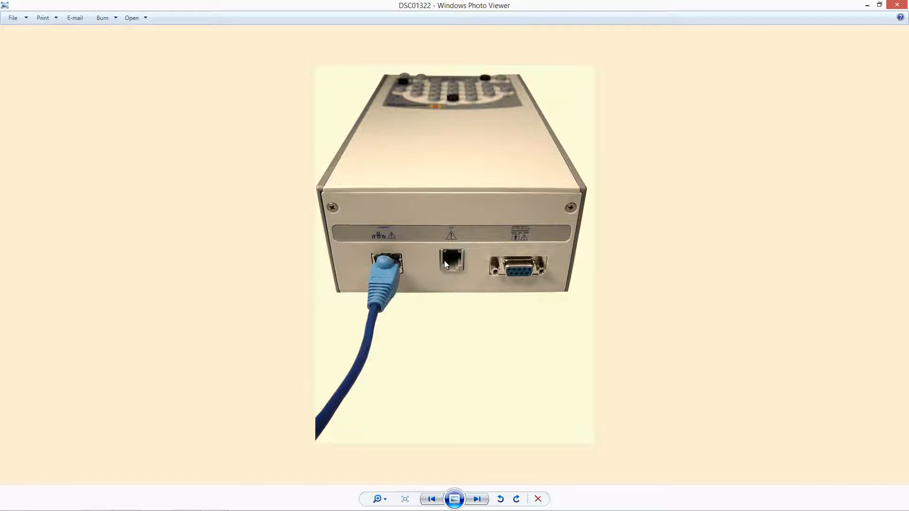
mouse_move(442, 273)
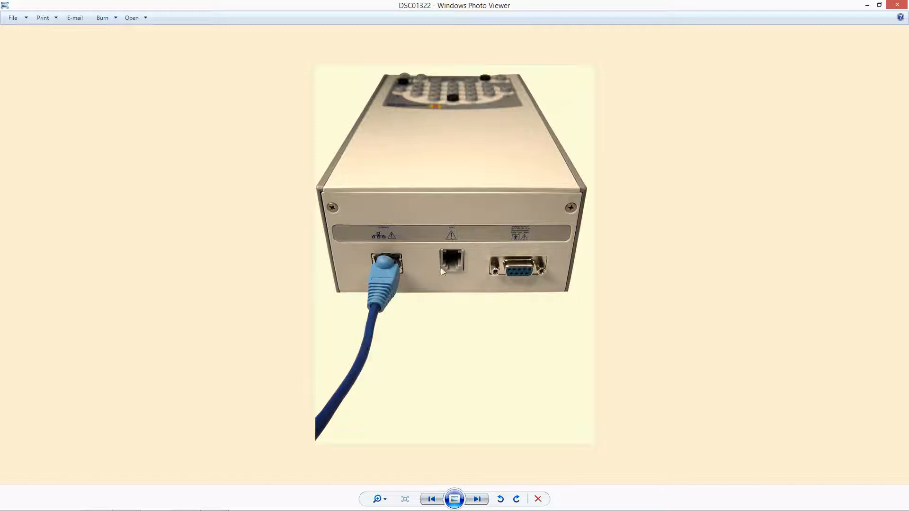
mouse_move(521, 277)
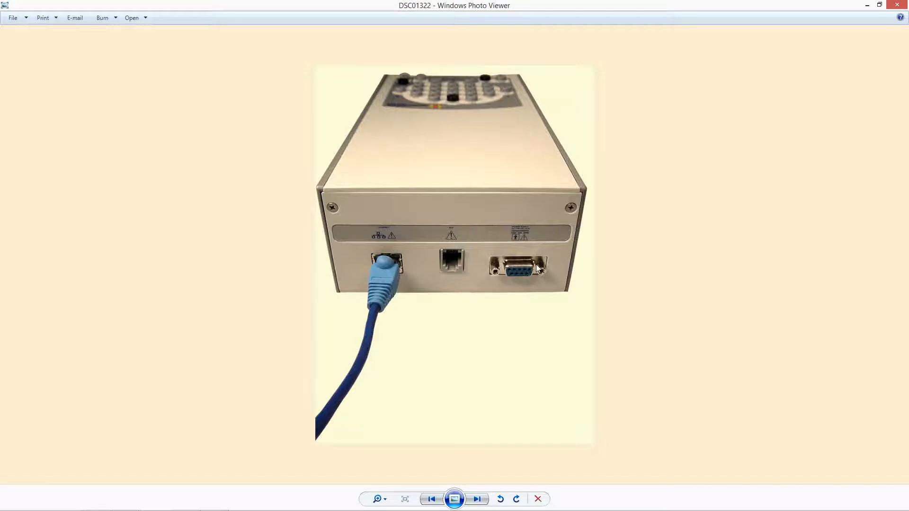
mouse_move(550, 269)
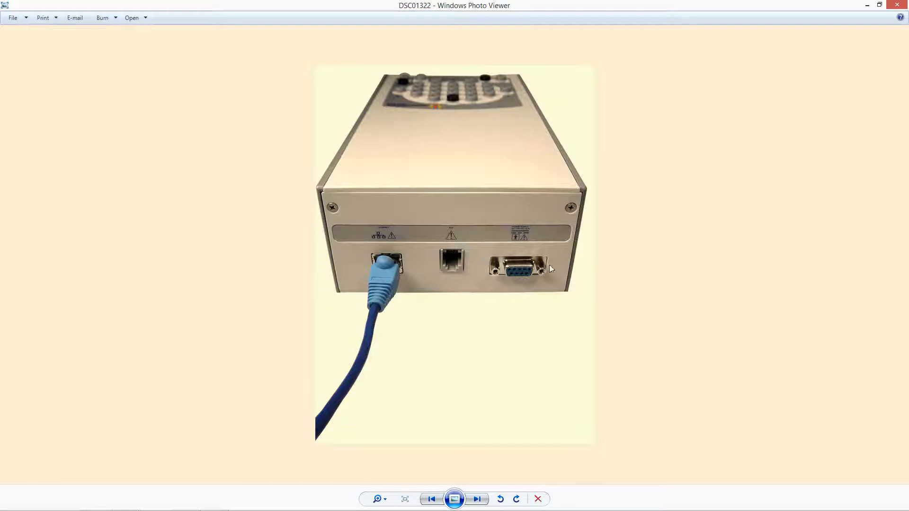
mouse_move(550, 252)
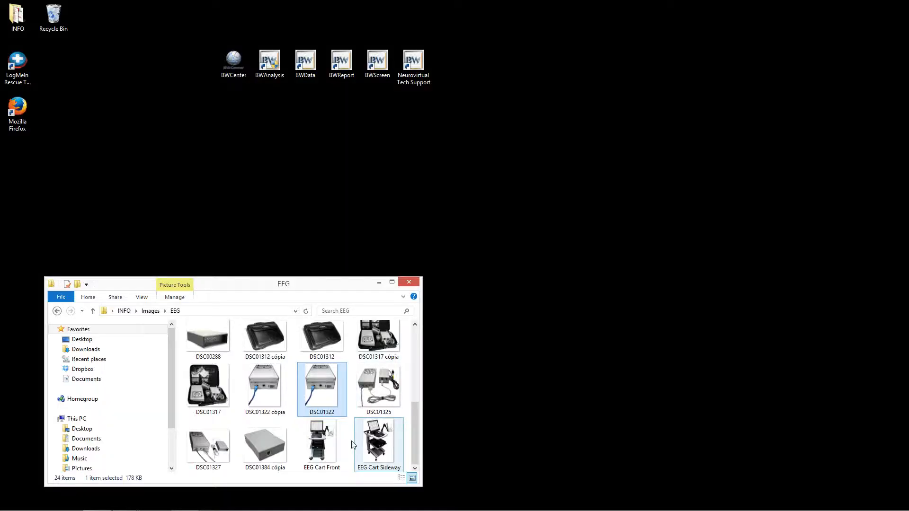
double_click(265, 447)
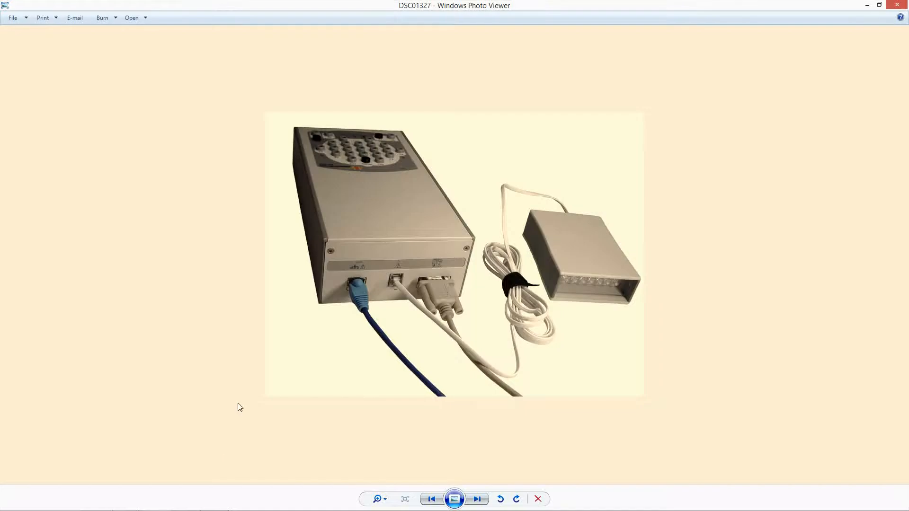
mouse_move(181, 267)
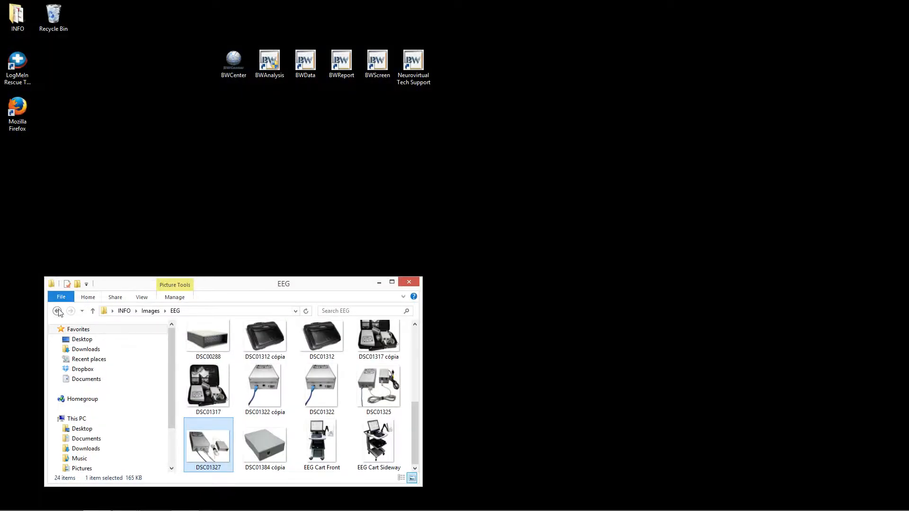
Step: Leave the EEG folder and view BW3 photo 2 of two BW III amplifiers
left_click(56, 311)
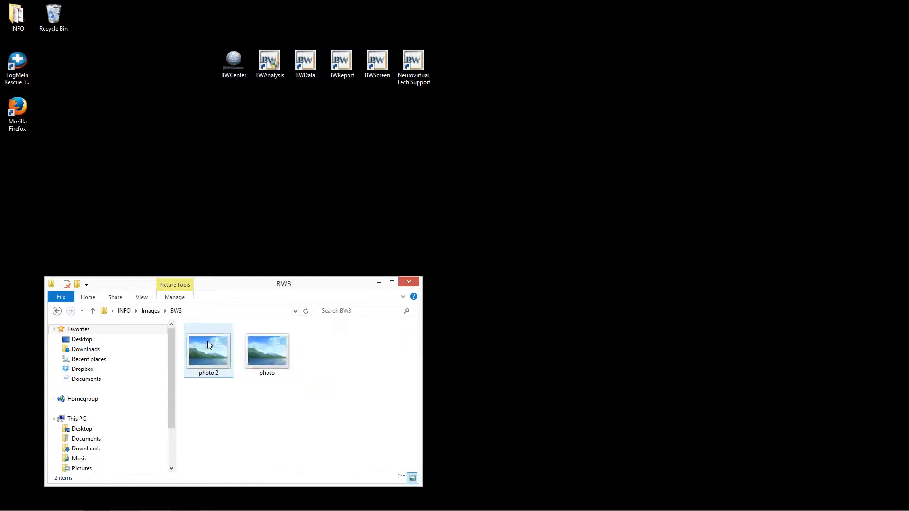
double_click(208, 348)
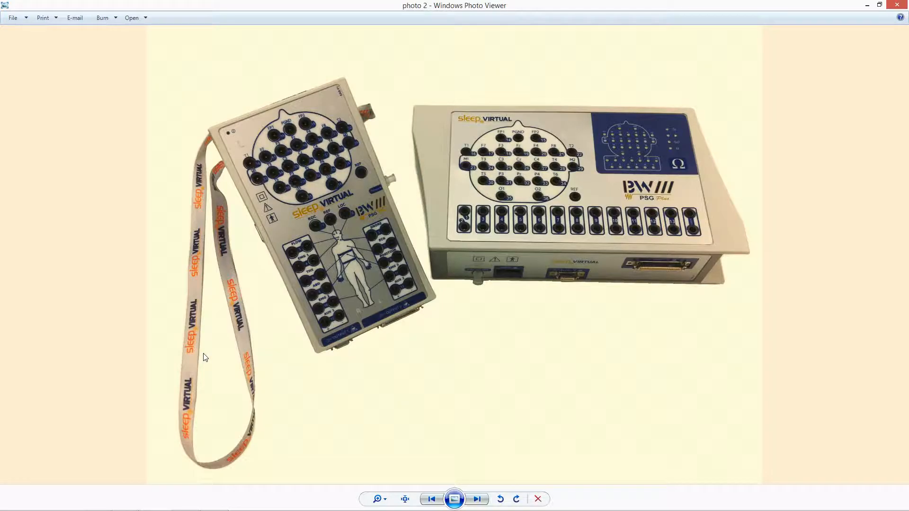
mouse_move(56, 387)
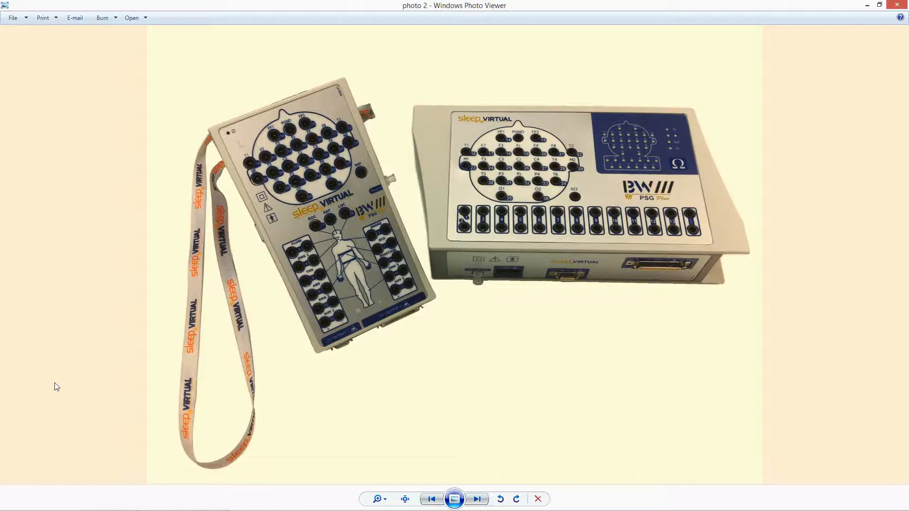
mouse_move(382, 244)
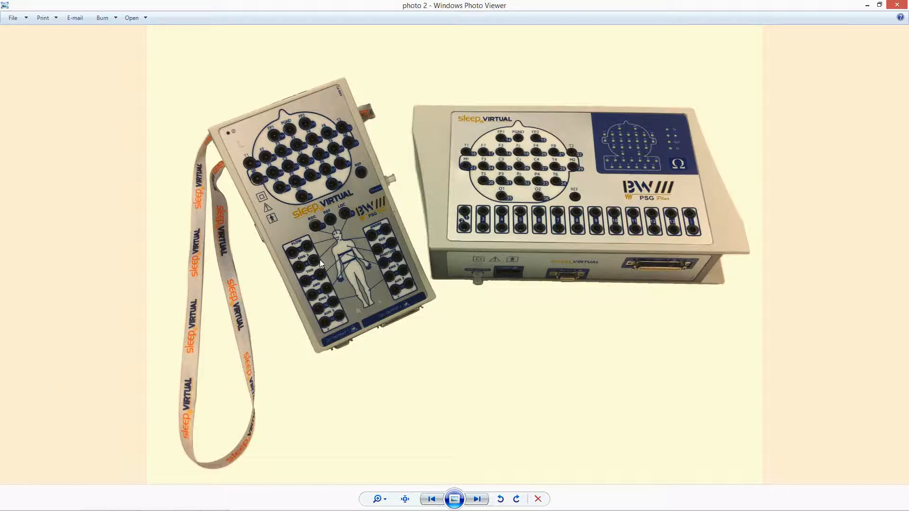
mouse_move(436, 203)
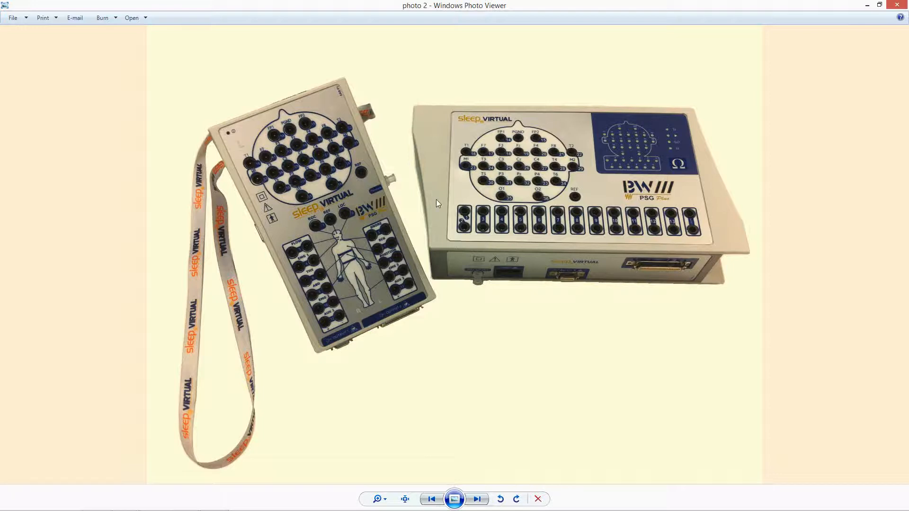
mouse_move(486, 243)
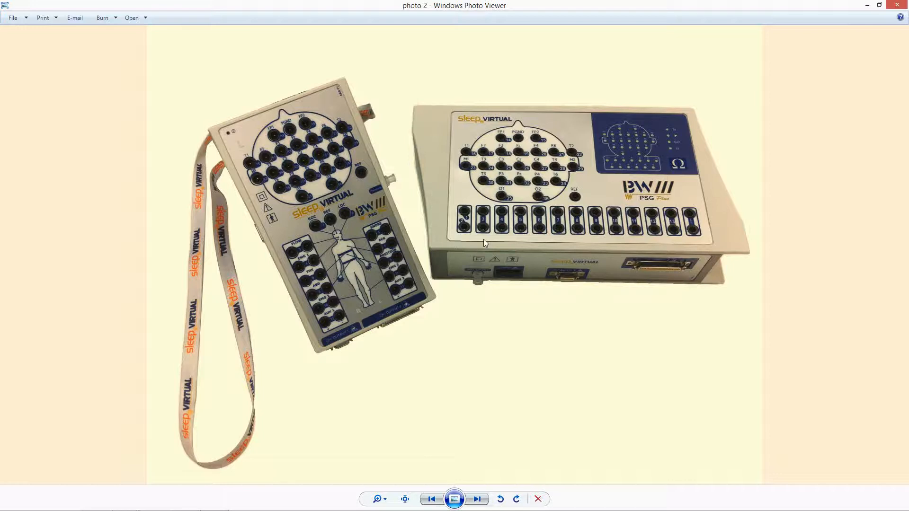
mouse_move(544, 193)
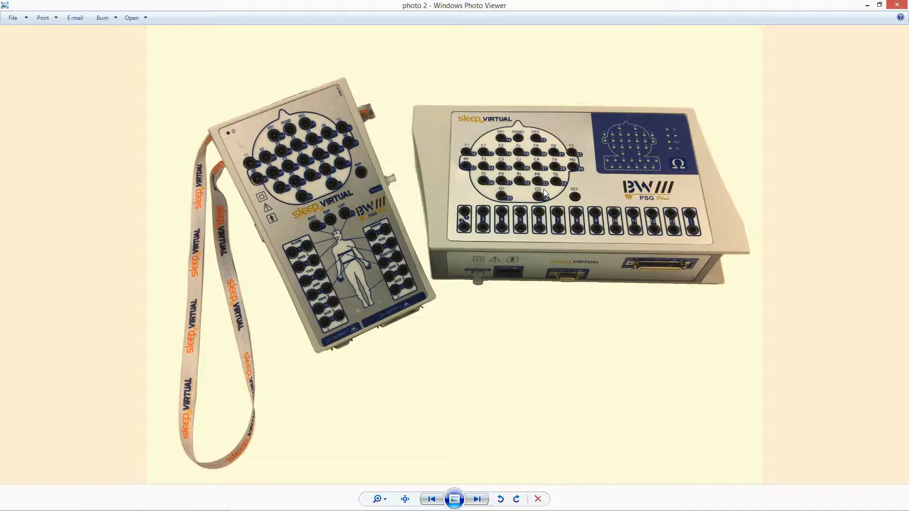
mouse_move(462, 152)
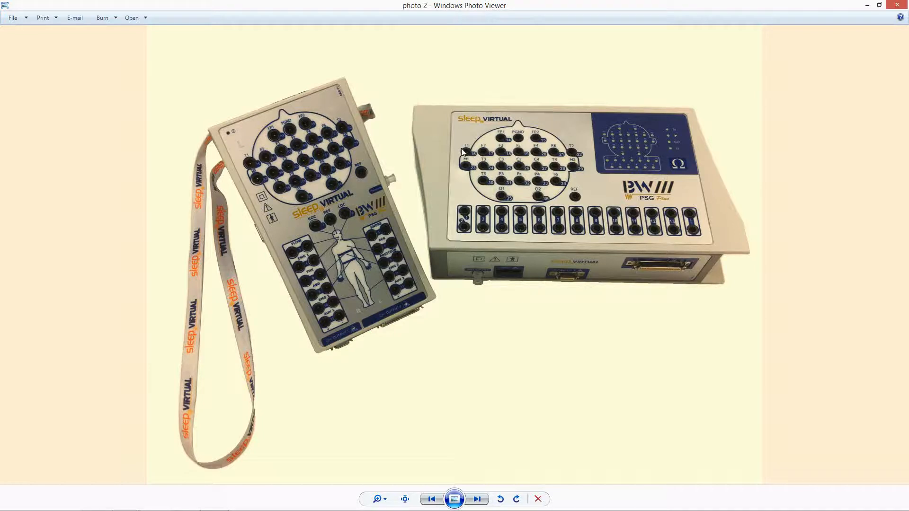
mouse_move(524, 149)
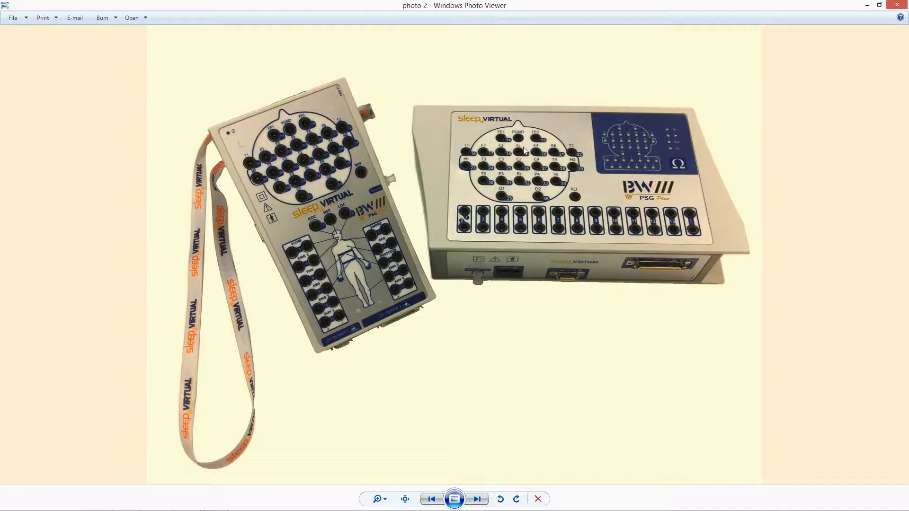
mouse_move(575, 202)
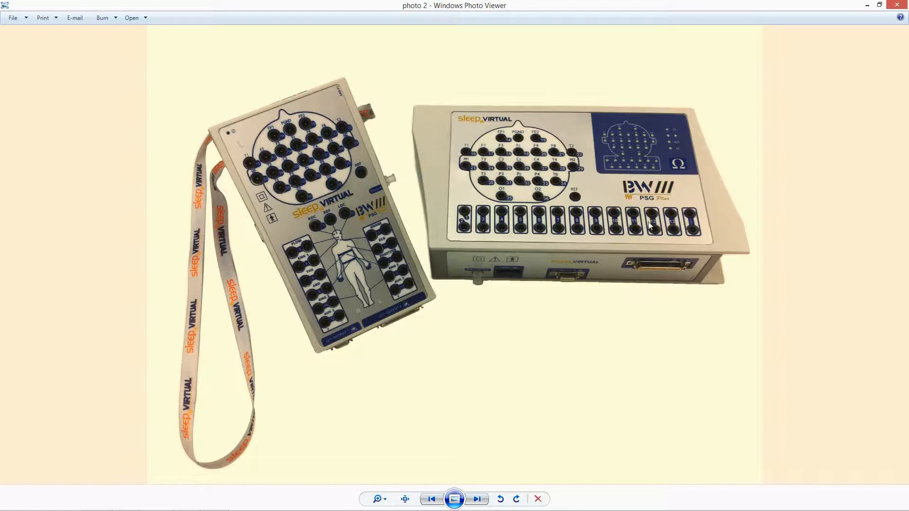
mouse_move(483, 231)
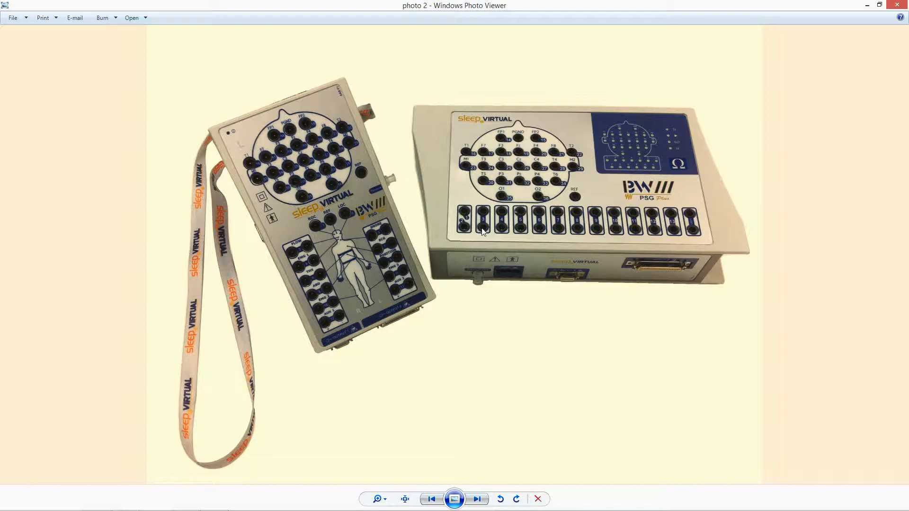
mouse_move(583, 227)
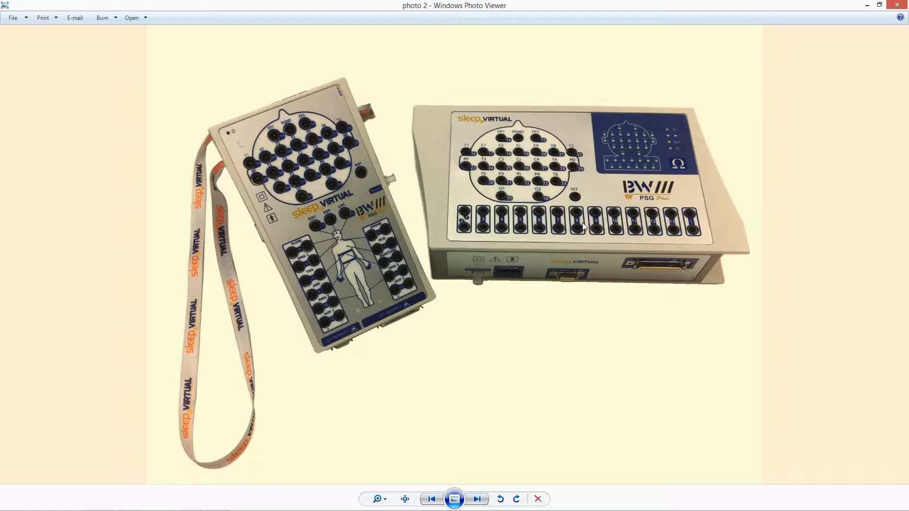
mouse_move(484, 227)
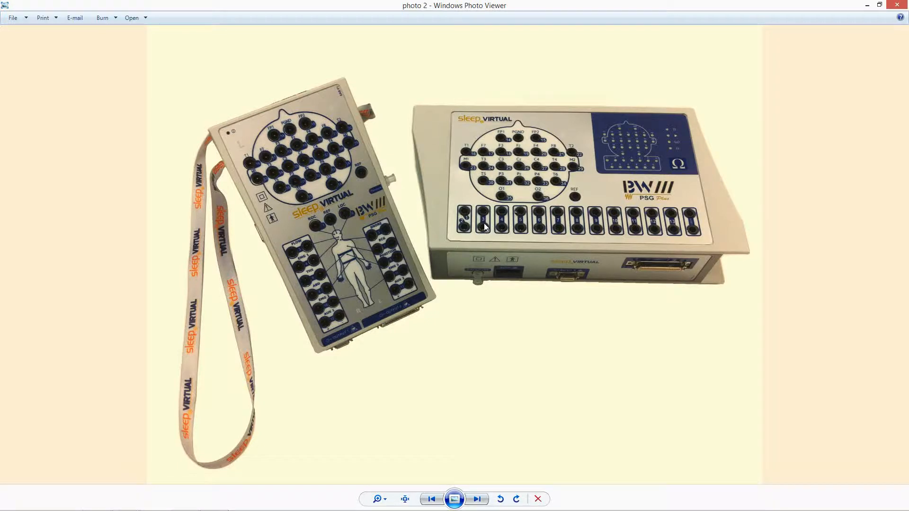
mouse_move(678, 166)
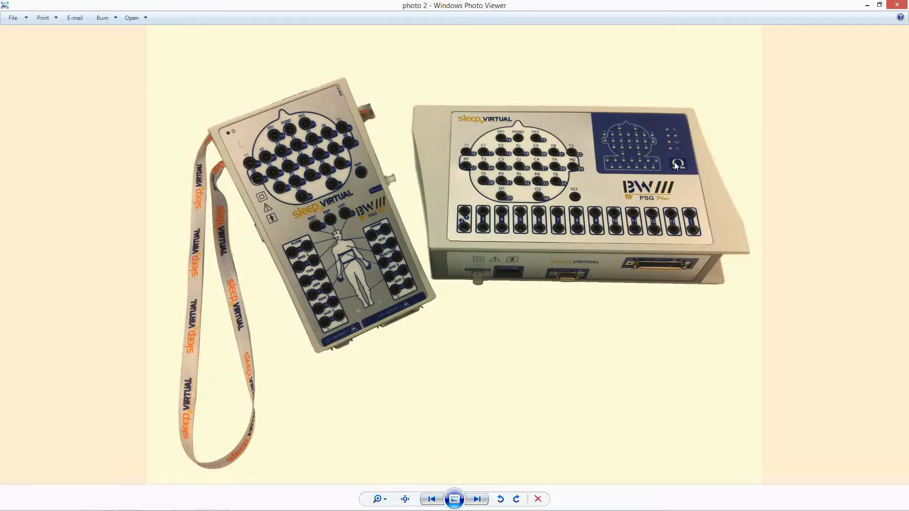
mouse_move(615, 129)
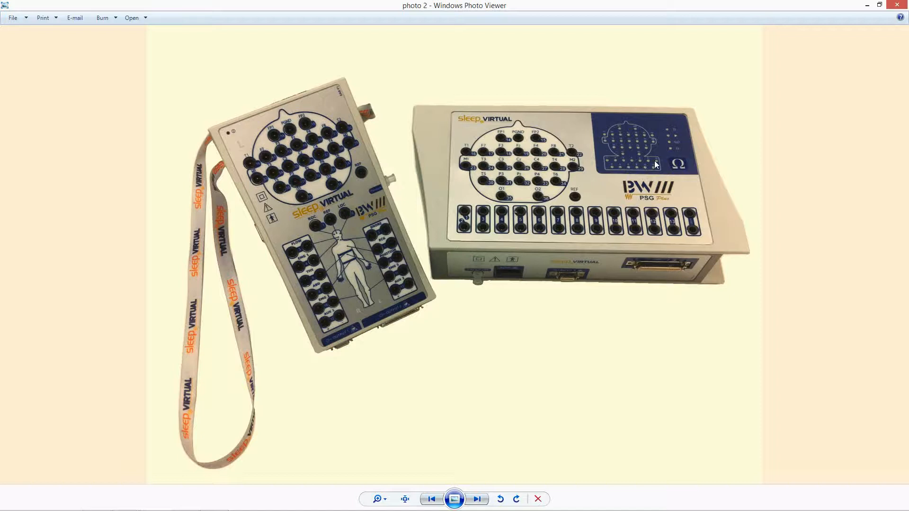
mouse_move(438, 172)
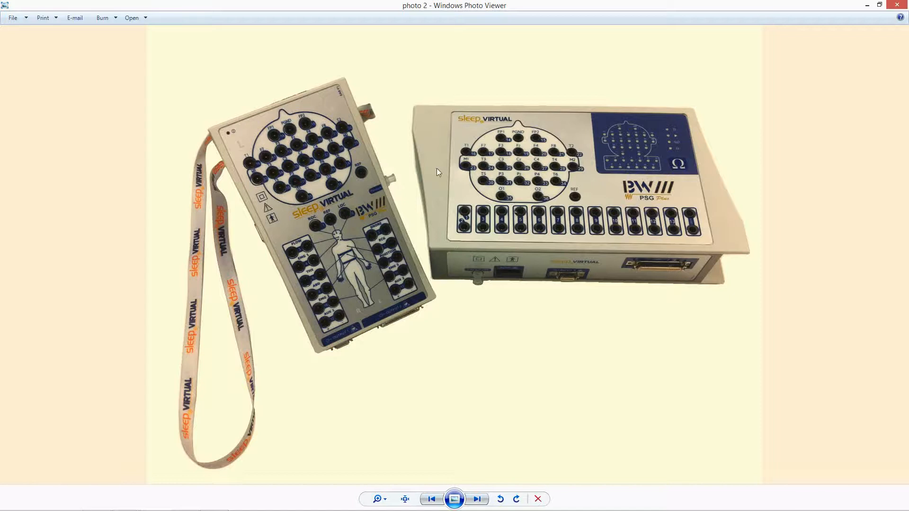
mouse_move(309, 242)
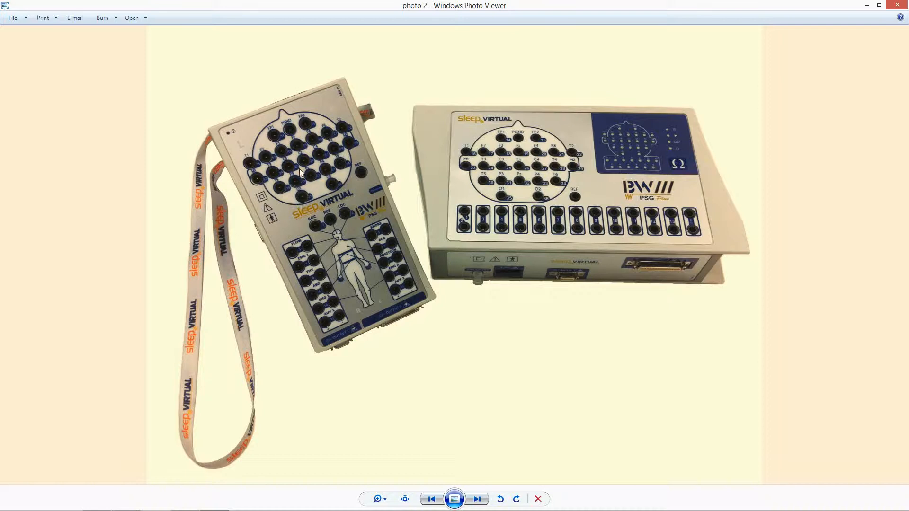
mouse_move(607, 158)
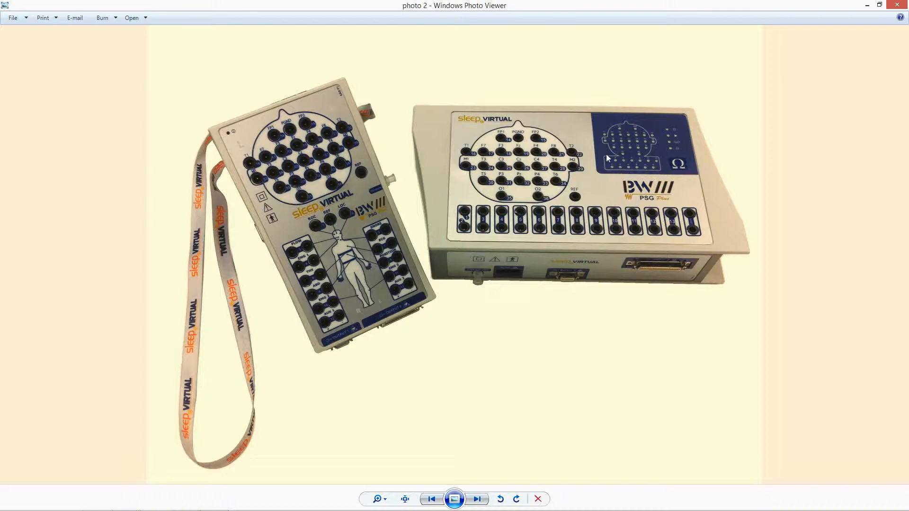
mouse_move(322, 292)
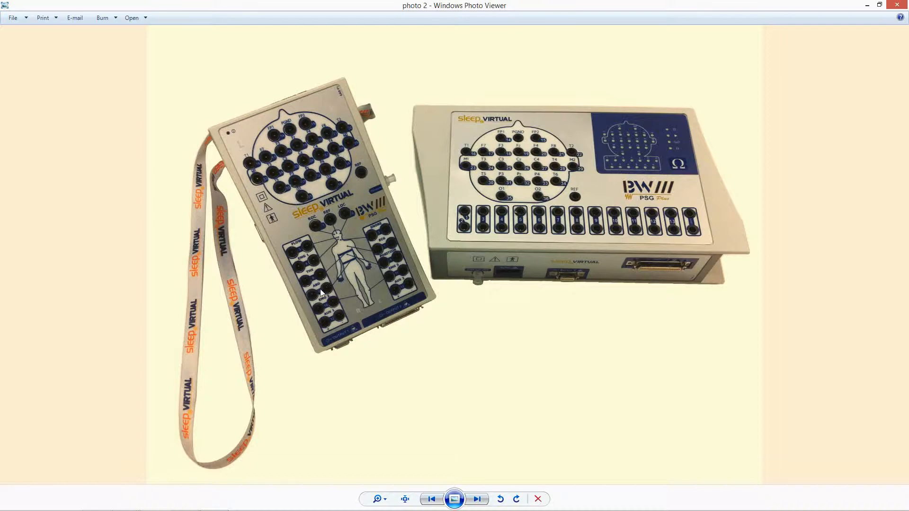
mouse_move(458, 326)
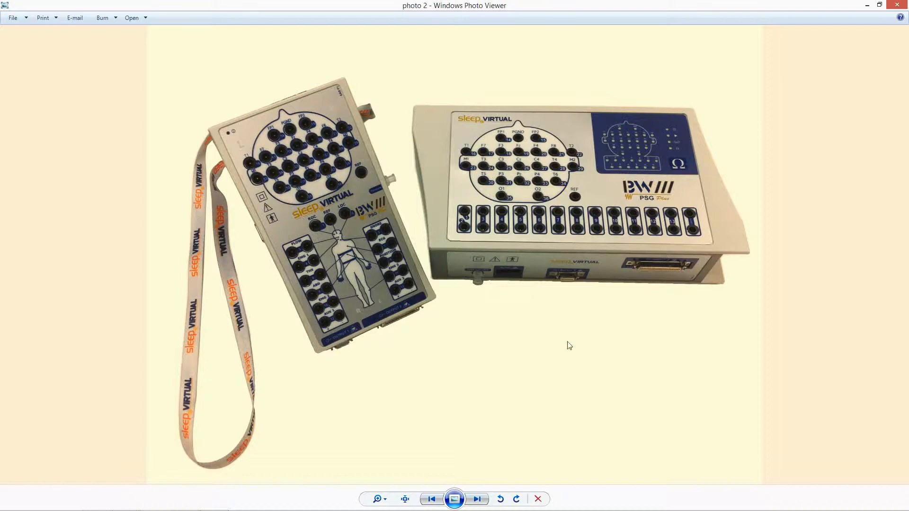
mouse_move(431, 274)
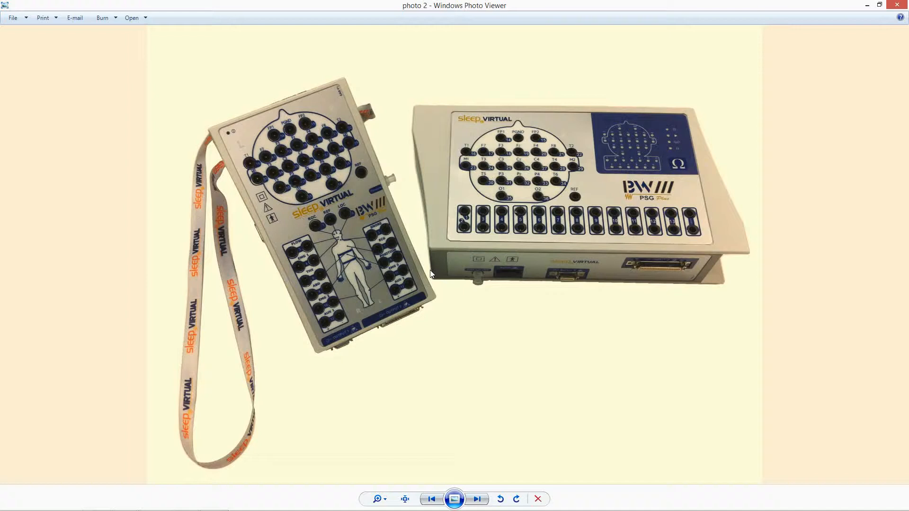
mouse_move(356, 248)
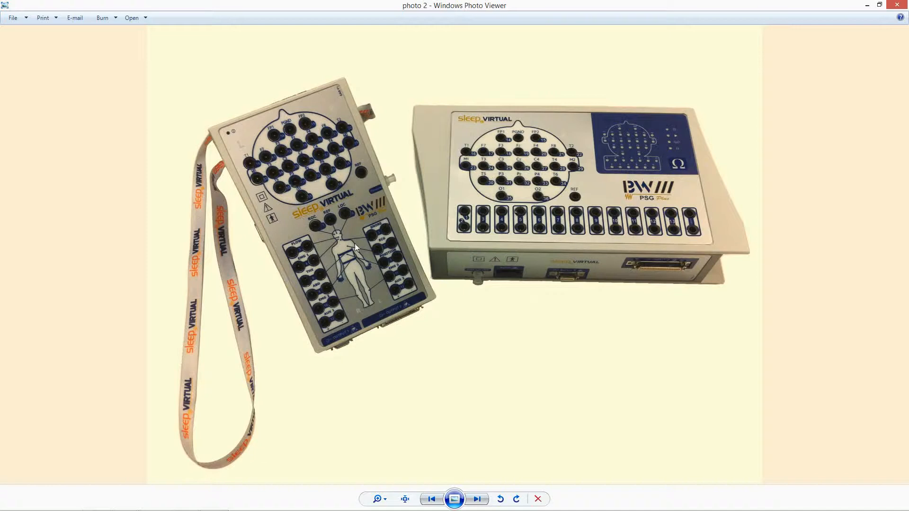
mouse_move(313, 165)
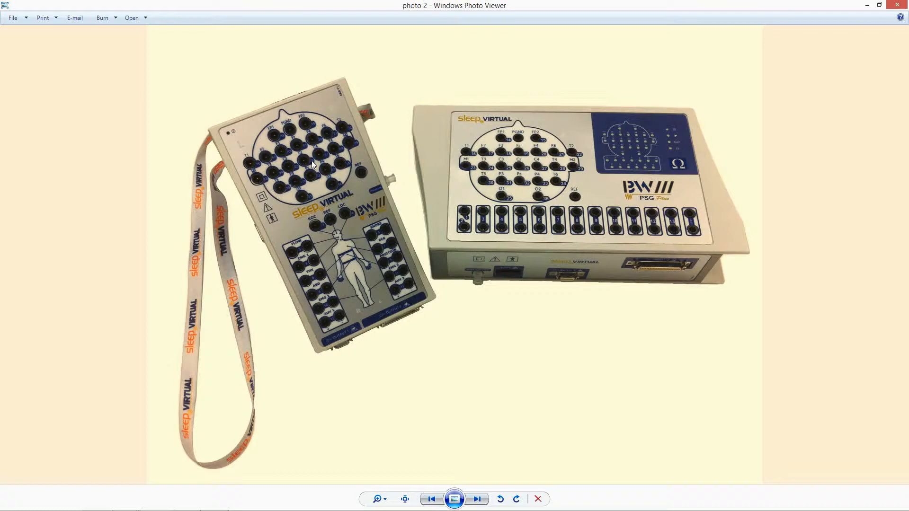
mouse_move(275, 138)
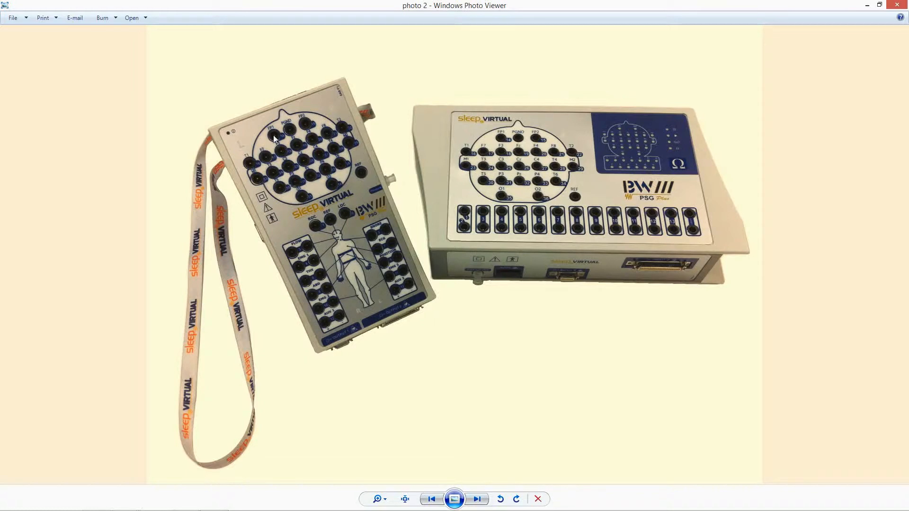
mouse_move(316, 232)
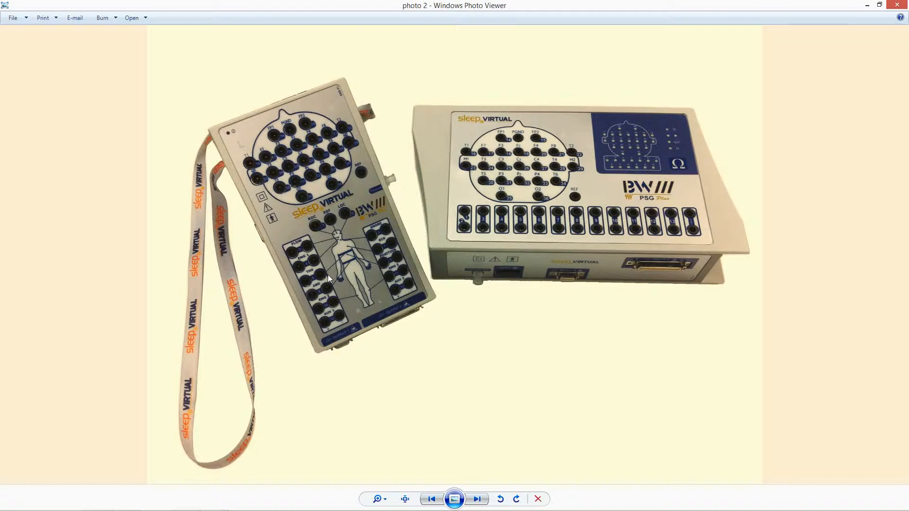
mouse_move(347, 217)
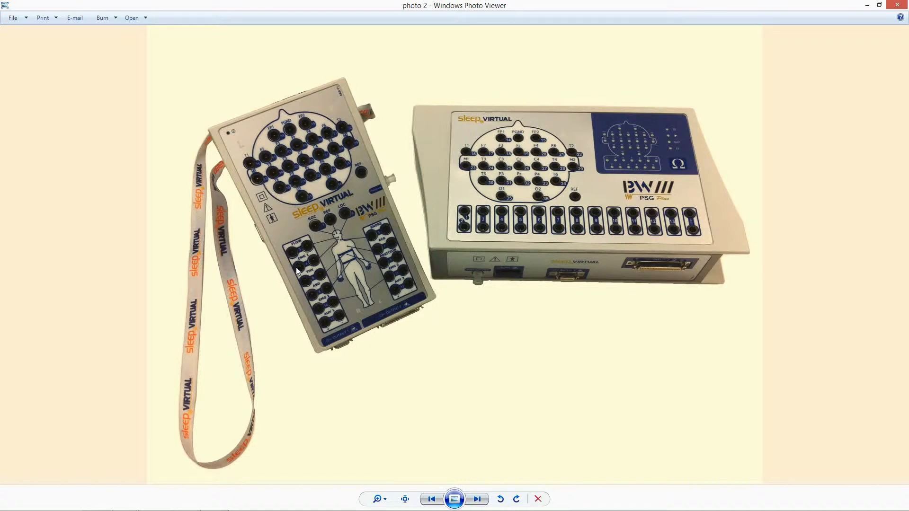
mouse_move(328, 306)
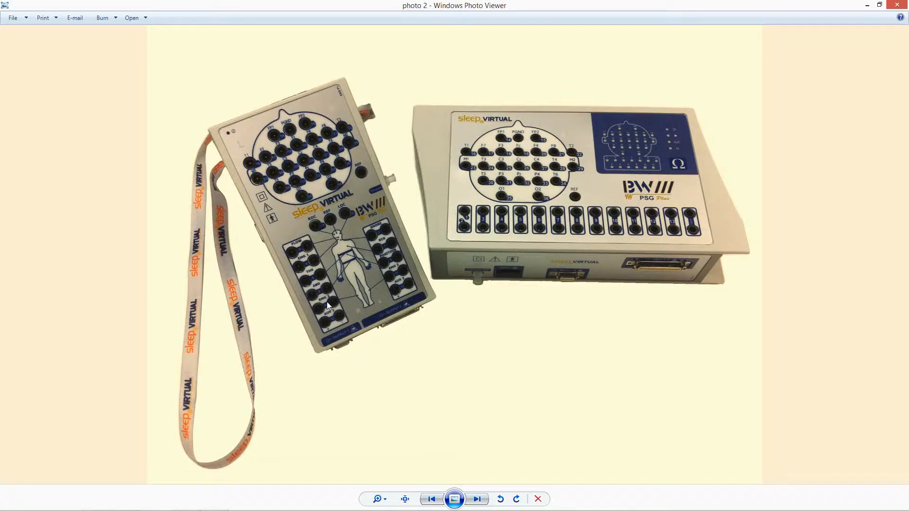
mouse_move(317, 311)
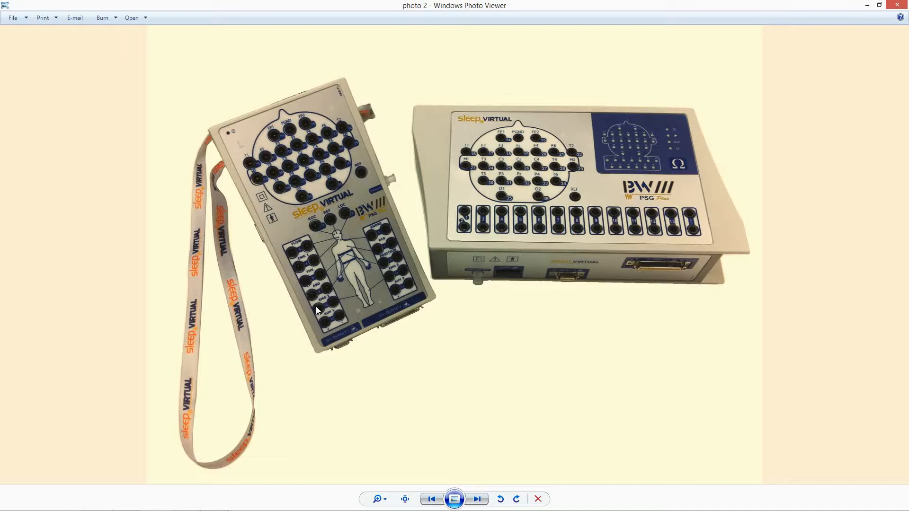
mouse_move(292, 253)
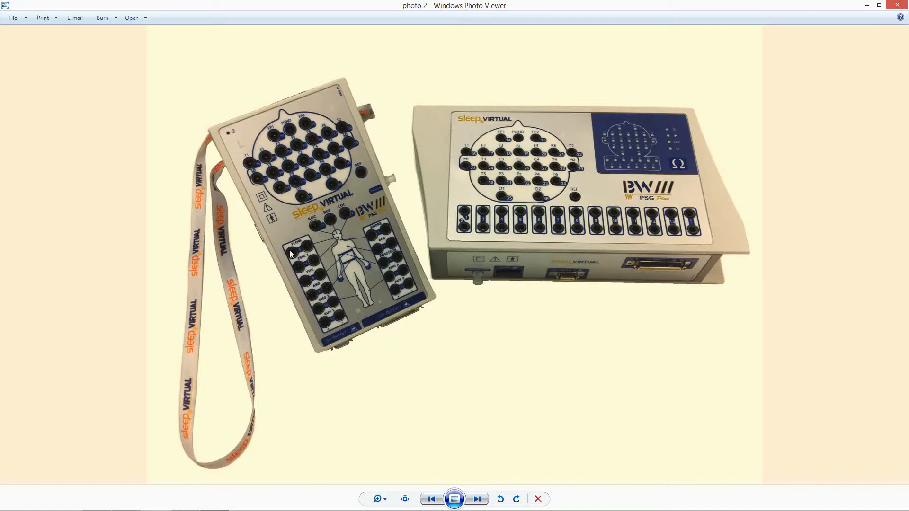
mouse_move(307, 290)
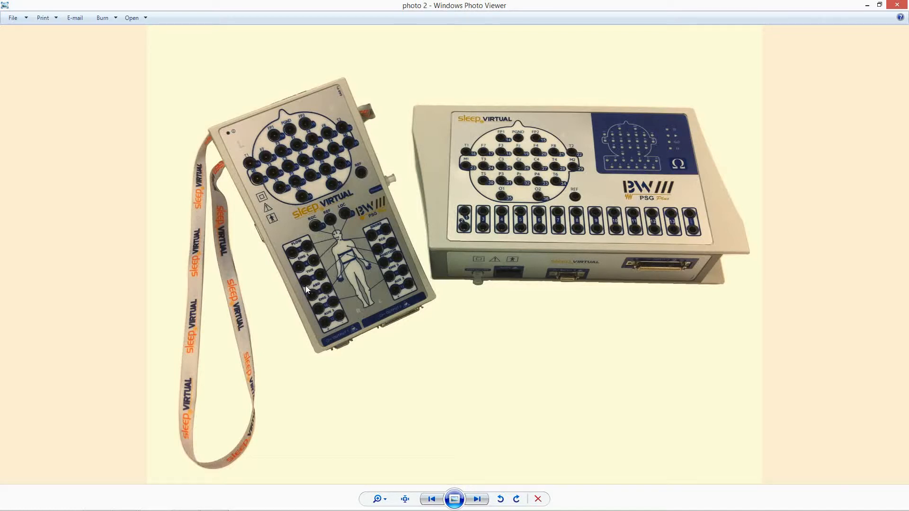
mouse_move(286, 270)
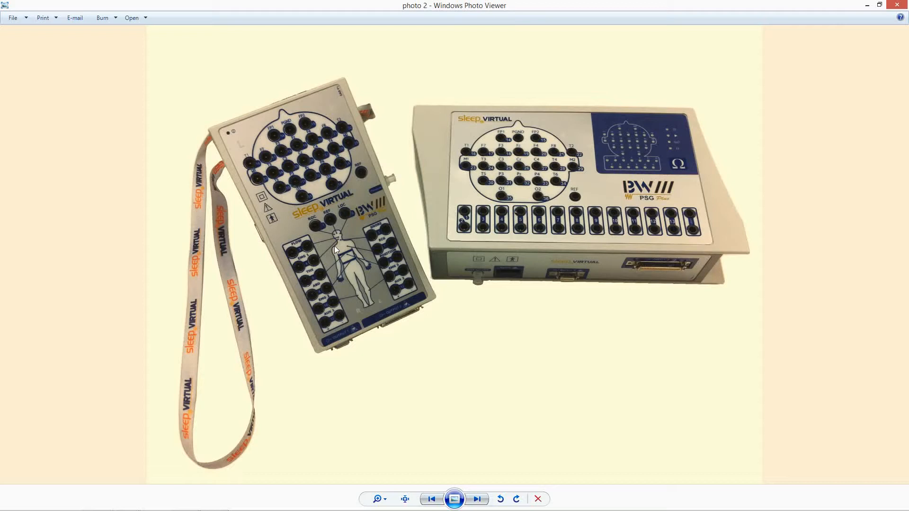
mouse_move(581, 237)
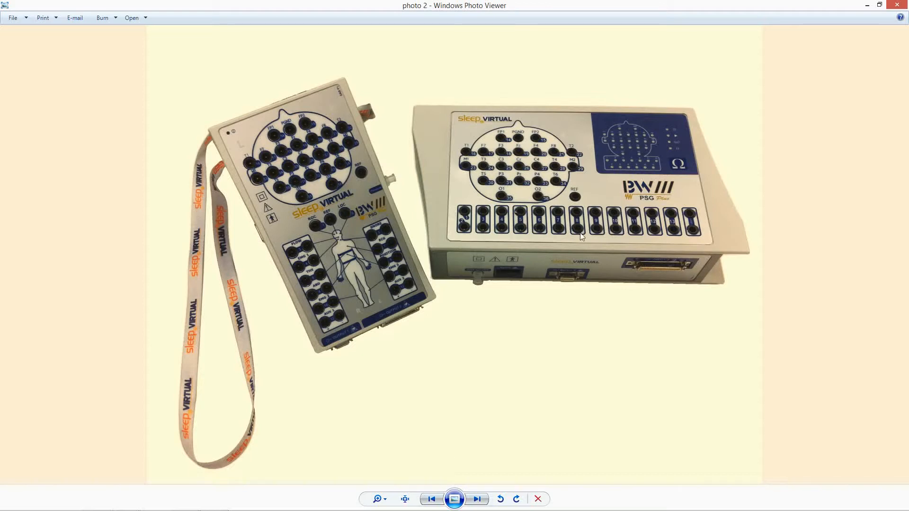